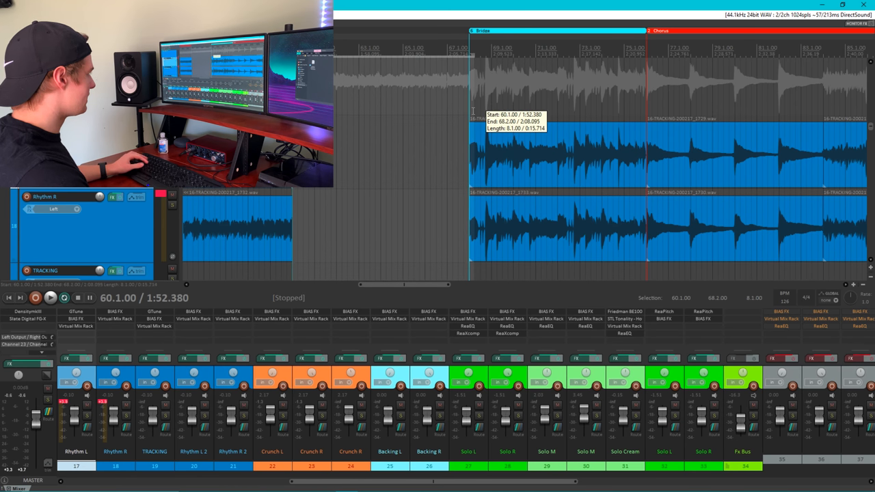
Step: Insert a new region over the 60.1–68.1 time selection with Shift+R
{"action": "key", "text": "shift+r"}
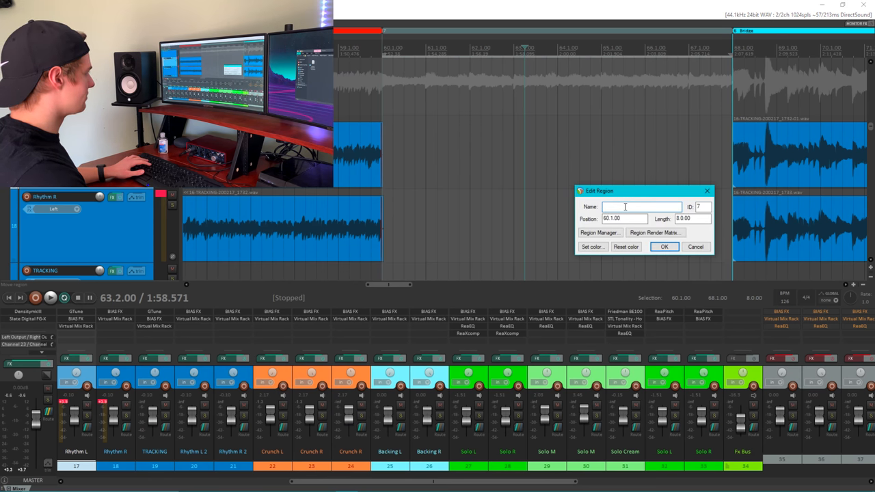
Step: Name the new region before the Bridge as a verse, coloured orange
{"action": "type", "text": "Ver"}
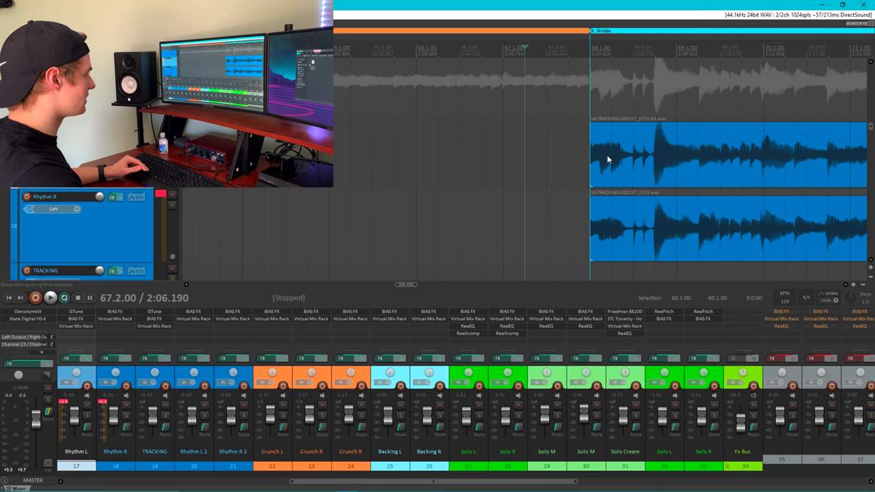
Step: Move the Bridge items after the Chorus and start playback
{"action": "left_click", "coordinate": [50, 297]}
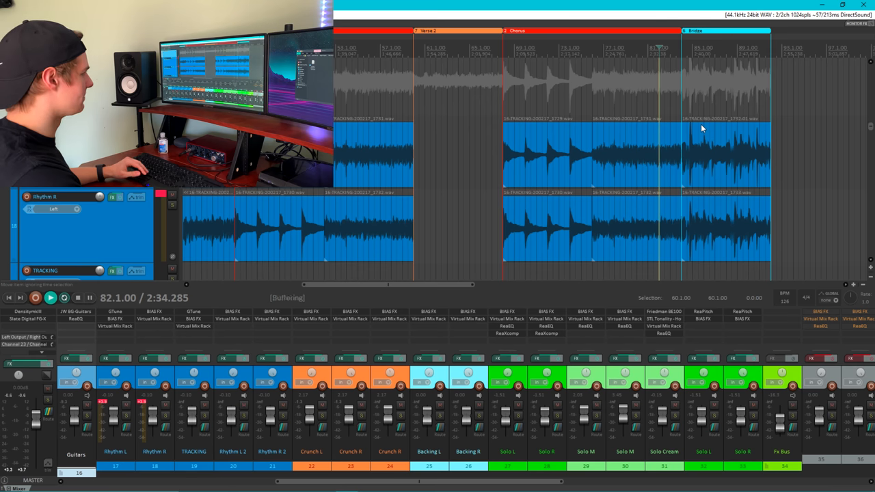
{"action": "left_click", "coordinate": [50, 297]}
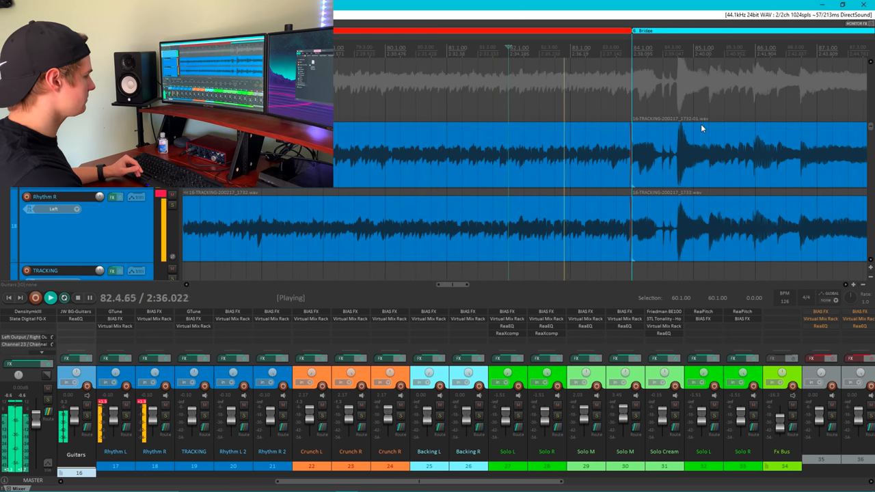